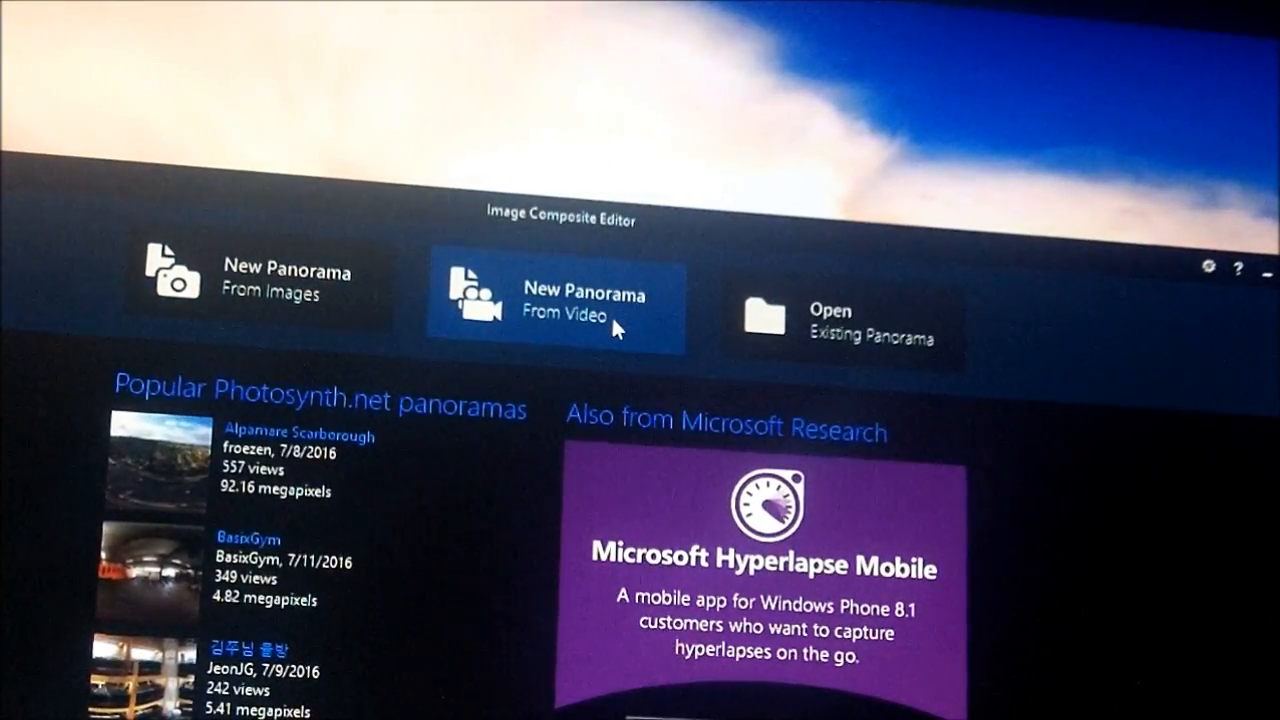
{"action": "mouse_move", "coordinate": [800, 376]}
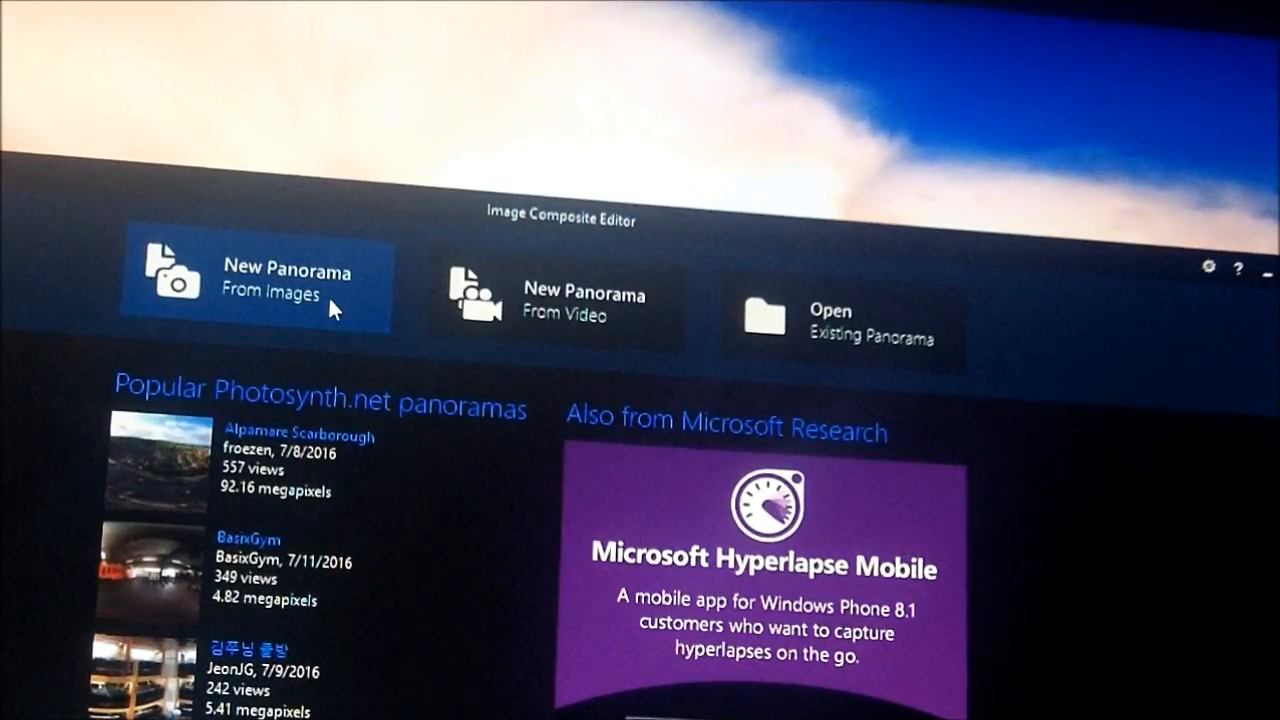
Step: Start a new panorama from still images, bringing up the family pics folder
{"action": "left_click", "coordinate": [260, 284]}
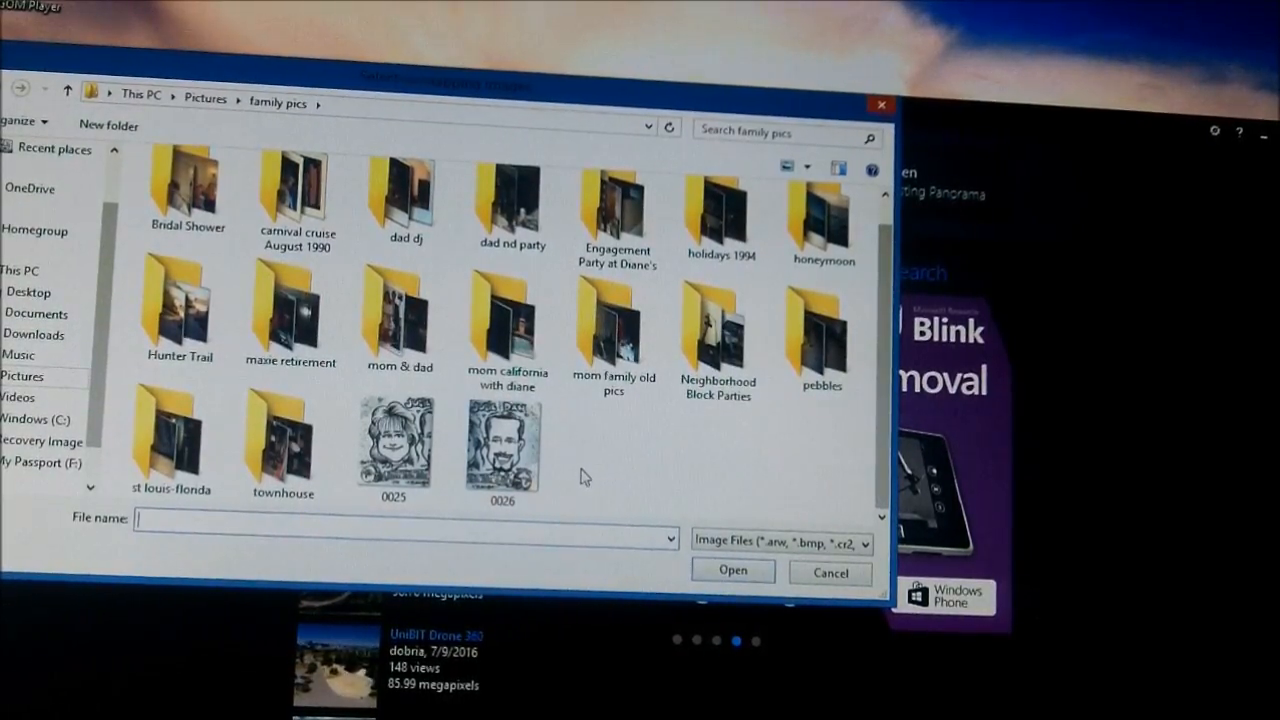
Step: Load the two caricature scans 0025 and 0026 into the new panorama project
{"action": "left_click", "coordinate": [392, 444]}
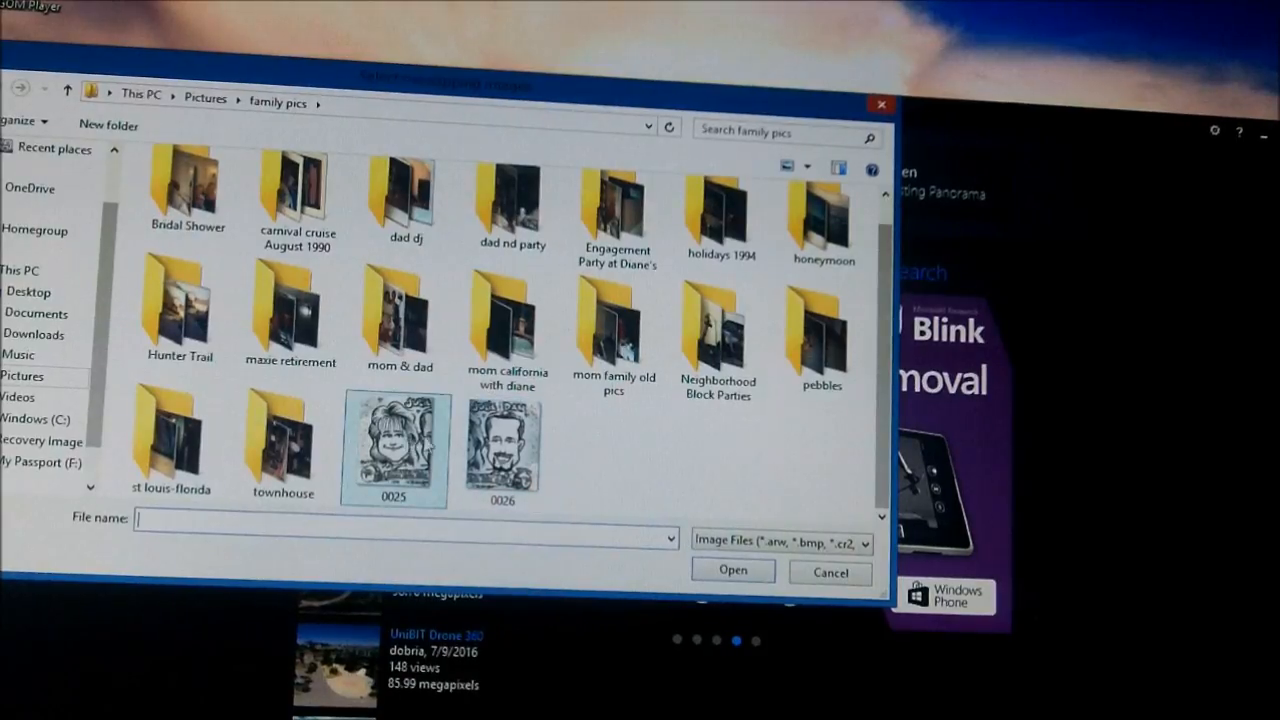
{"action": "left_click", "coordinate": [504, 448]}
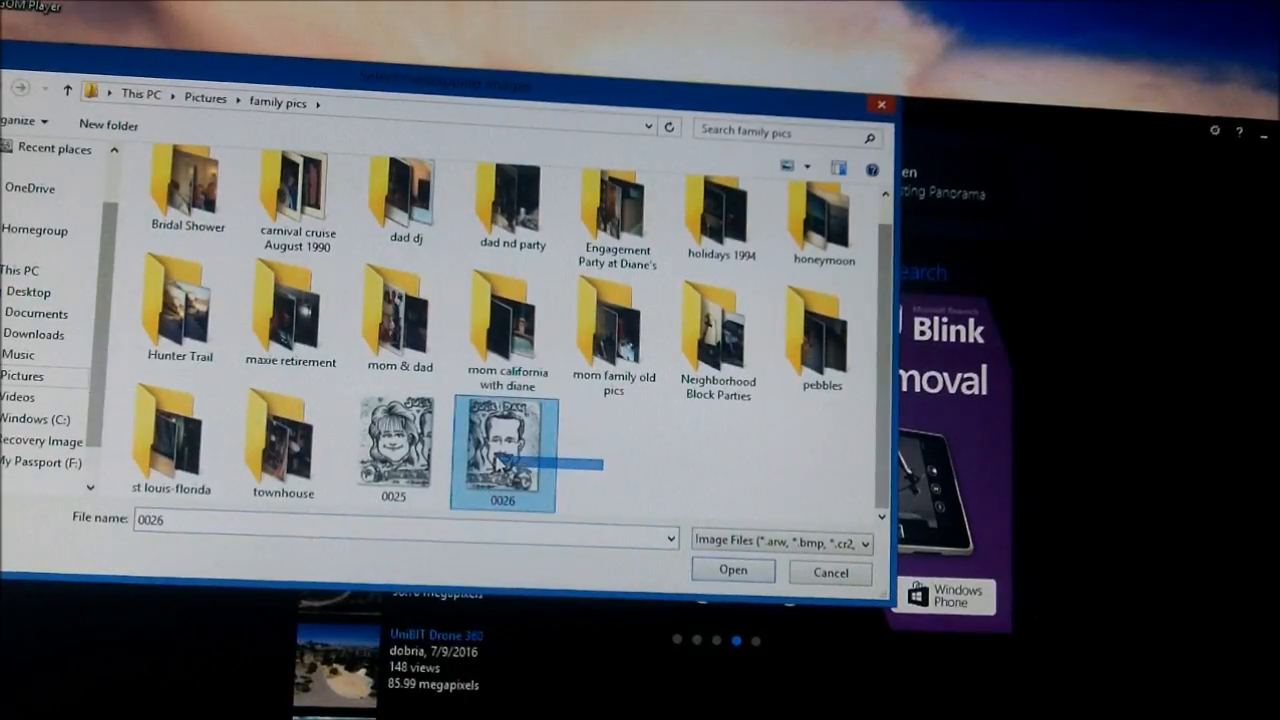
{"action": "left_click", "coordinate": [392, 444]}
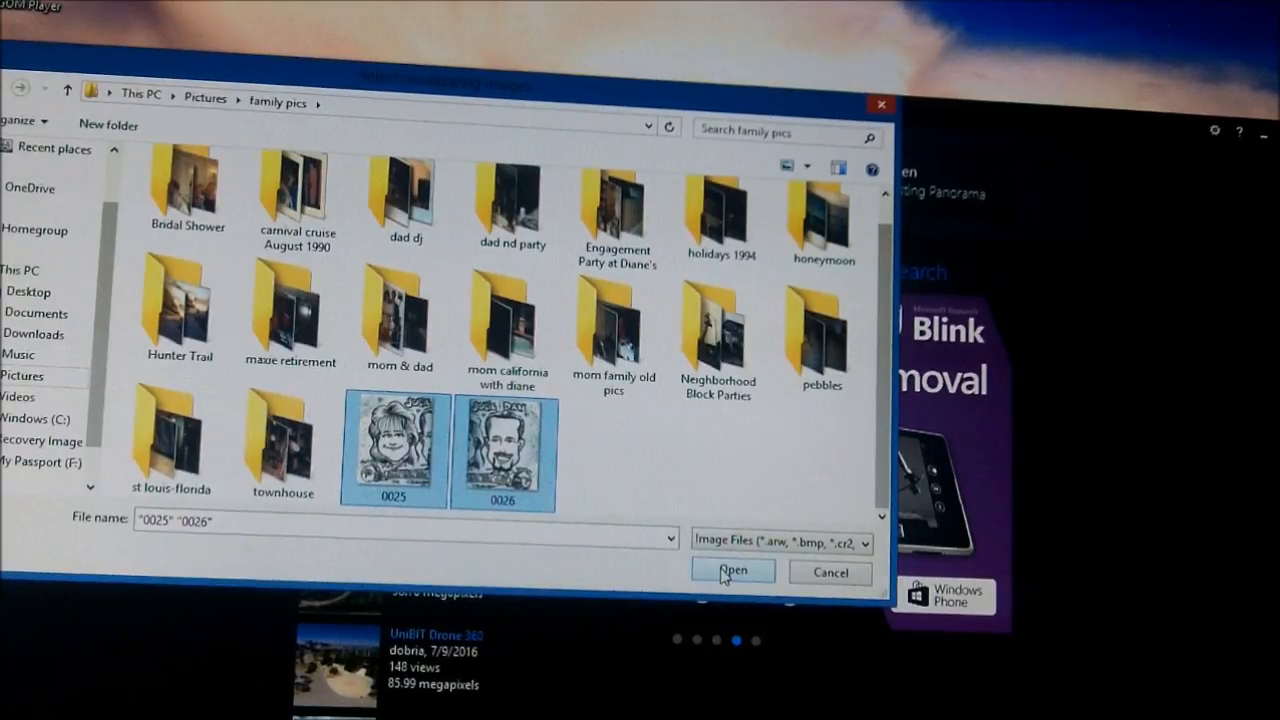
{"action": "left_click", "coordinate": [732, 570]}
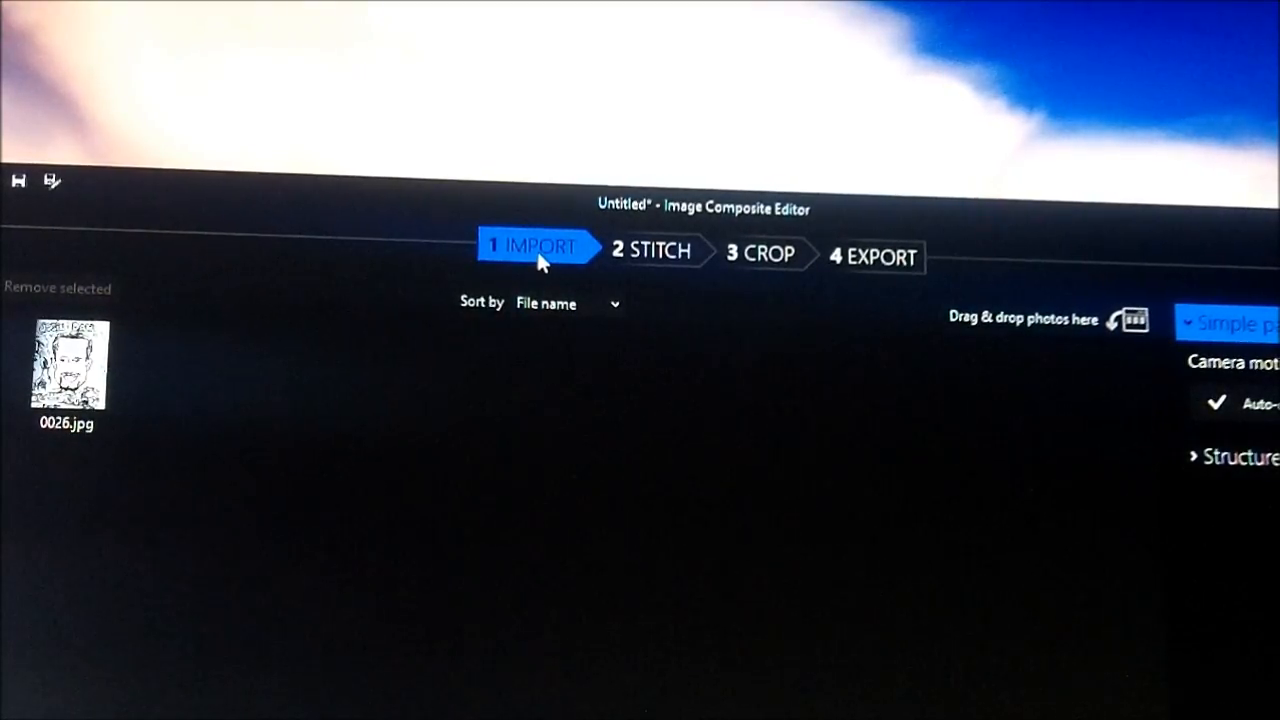
{"action": "mouse_move", "coordinate": [140, 536]}
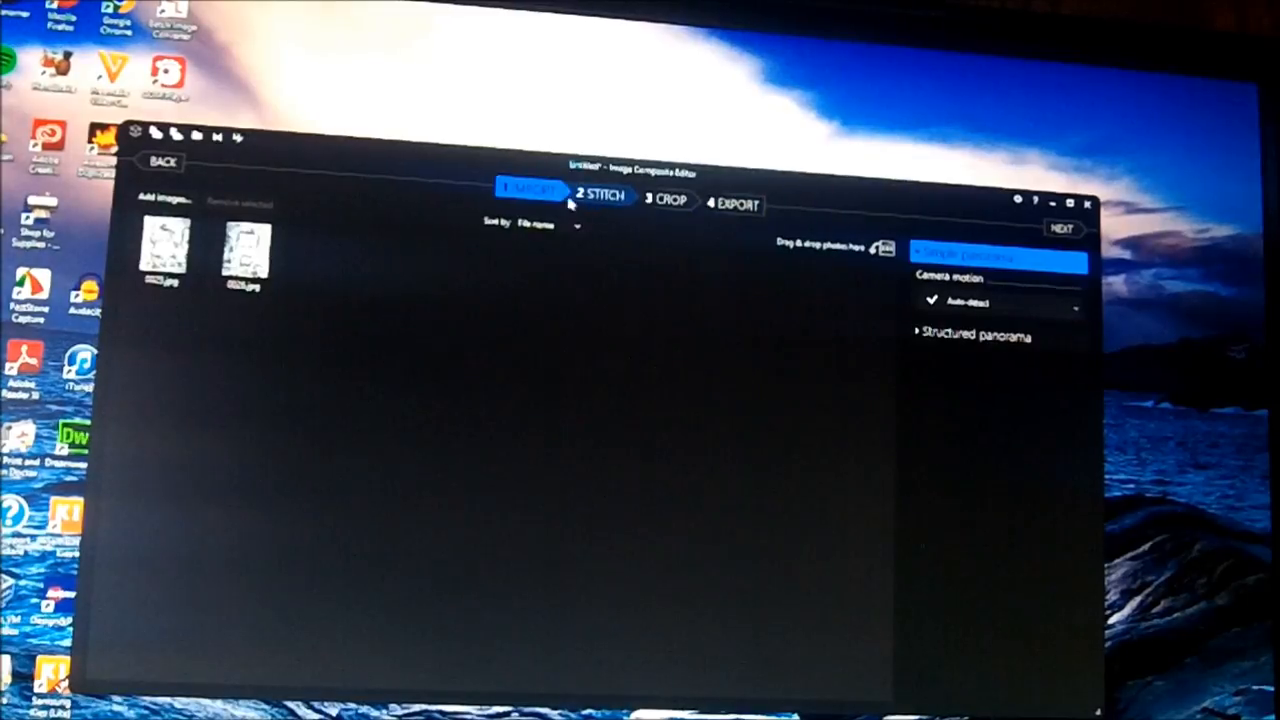
Step: Advance the two imported scans to the Stitch stage
{"action": "left_click", "coordinate": [600, 204]}
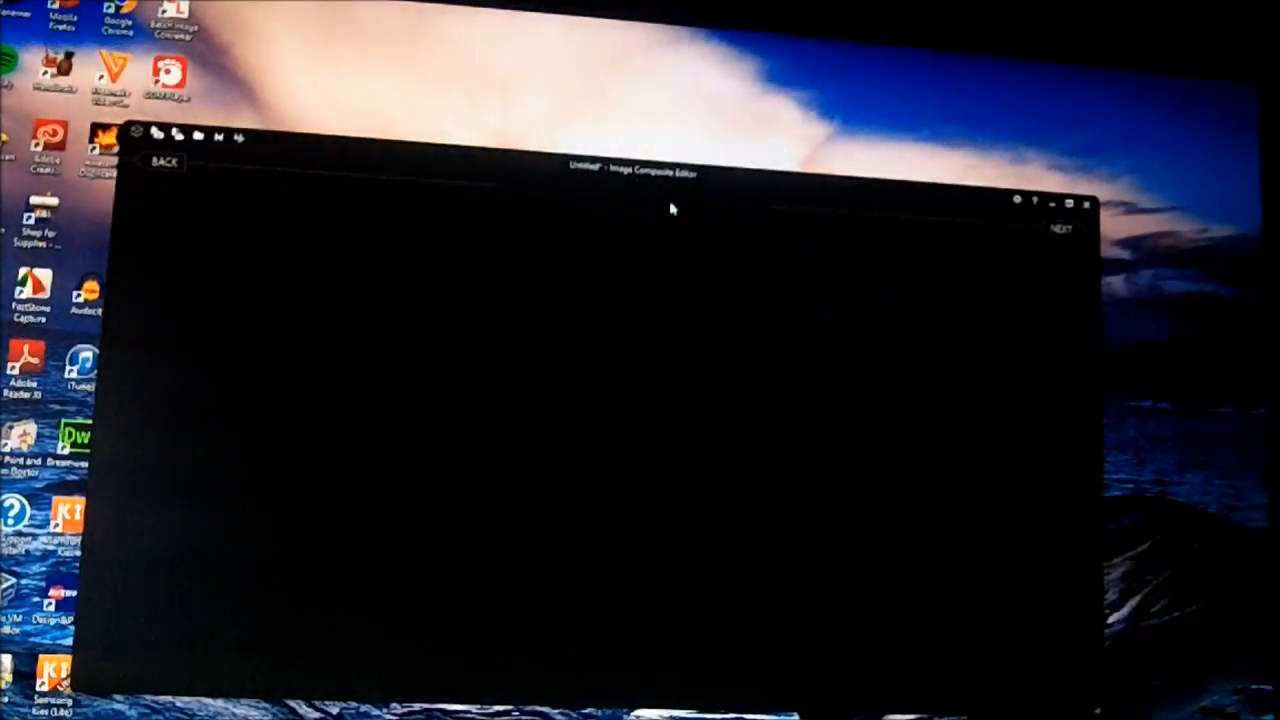
Step: Auto crop the stitched Julie and Dan caricature to trim its ragged edges
{"action": "left_click", "coordinate": [1060, 228]}
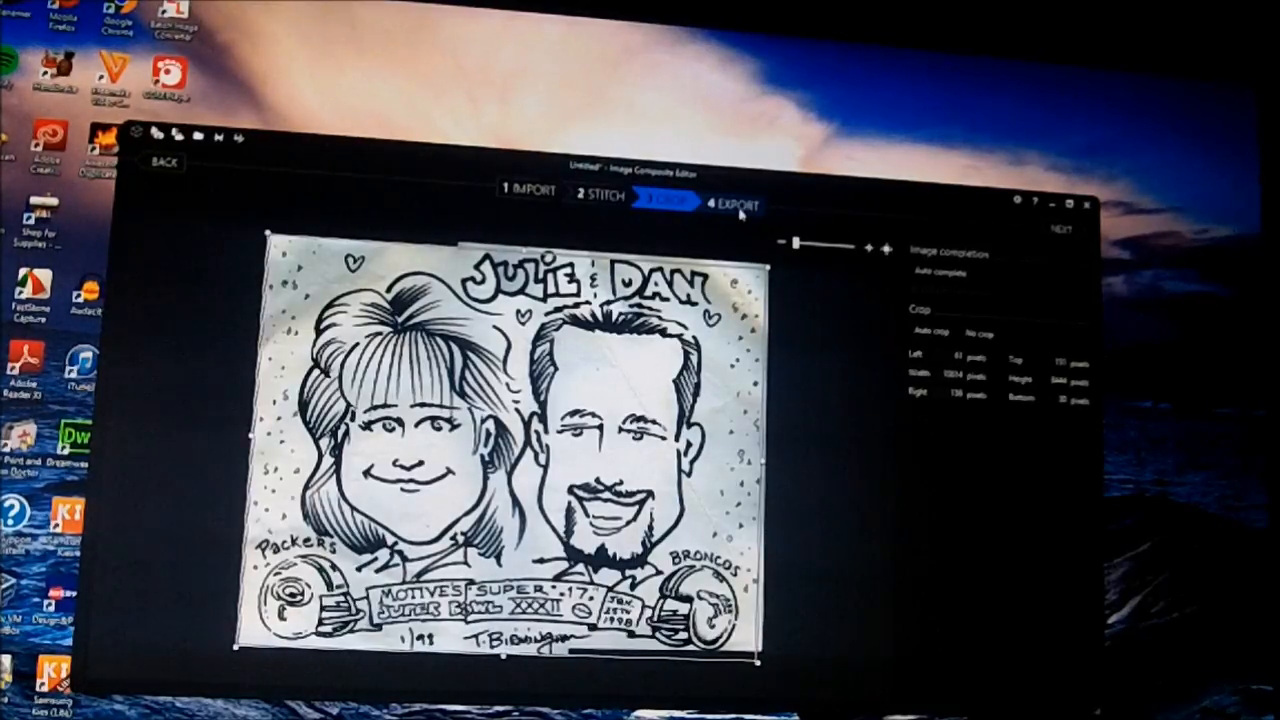
Step: Move to Export and set the output format to JPEG Image at 75 quality
{"action": "left_click", "coordinate": [732, 204]}
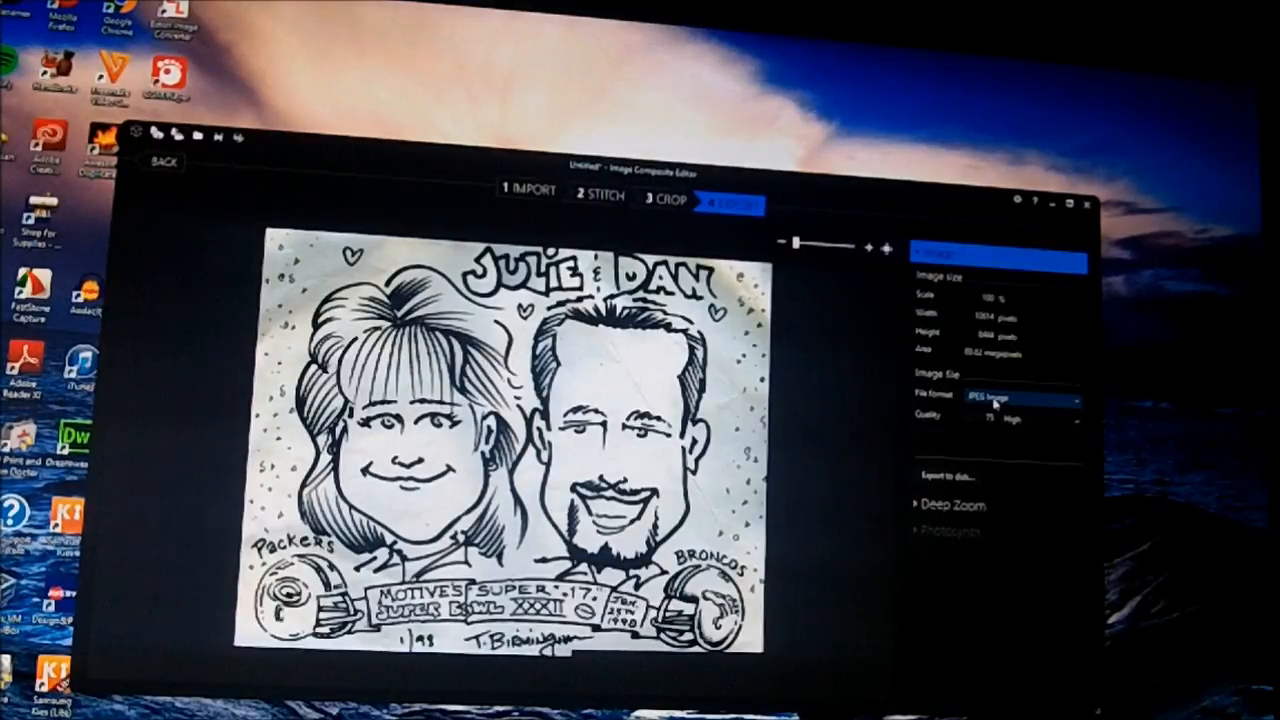
{"action": "left_click", "coordinate": [1020, 398]}
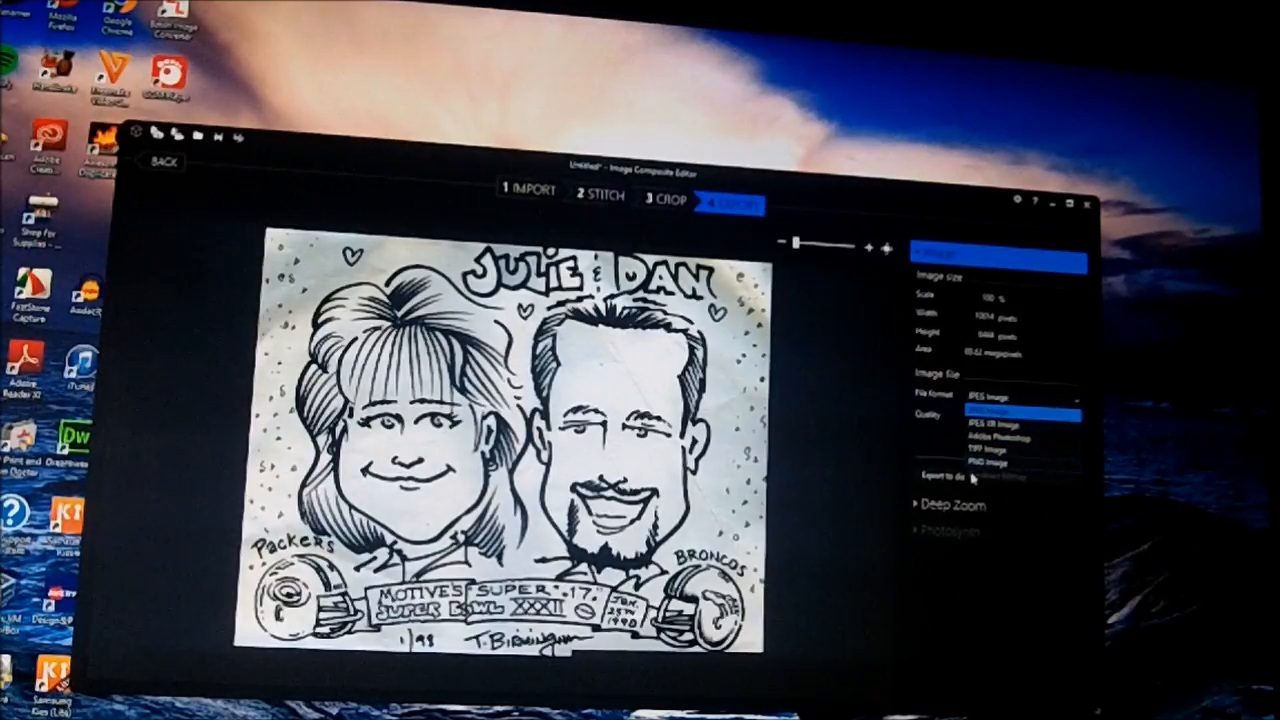
{"action": "left_click", "coordinate": [1020, 412]}
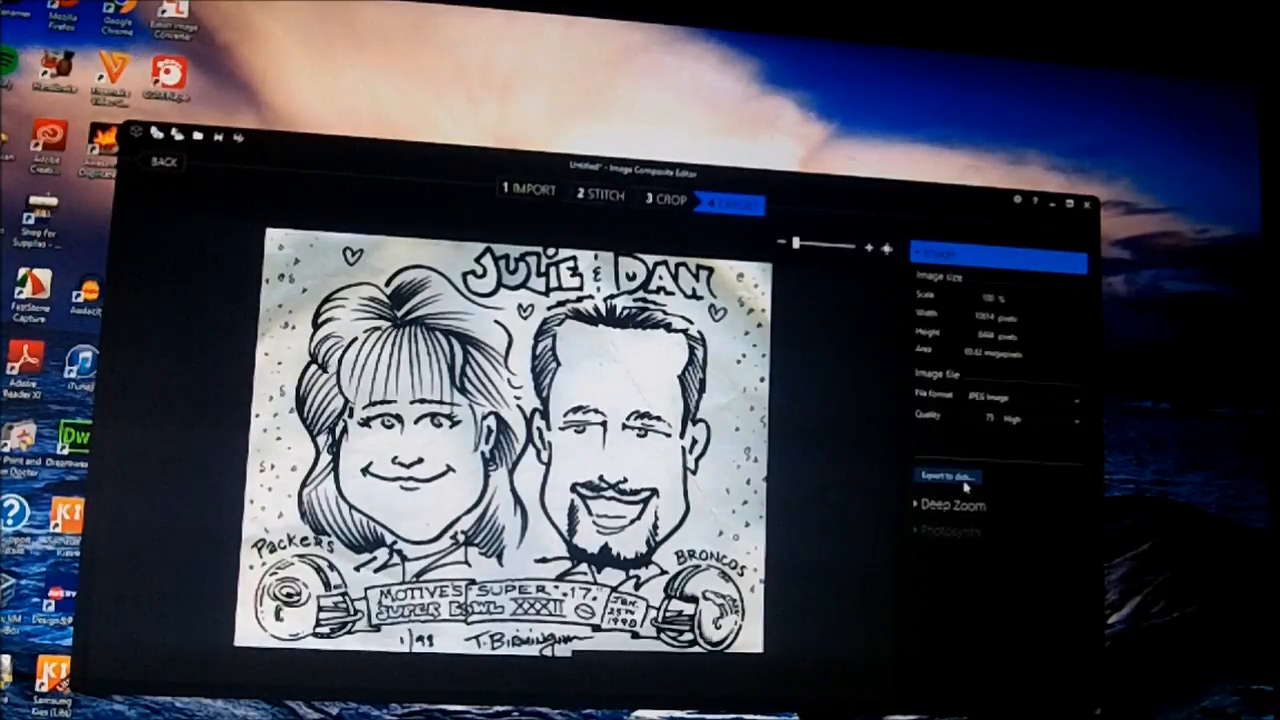
{"action": "mouse_move", "coordinate": [978, 452]}
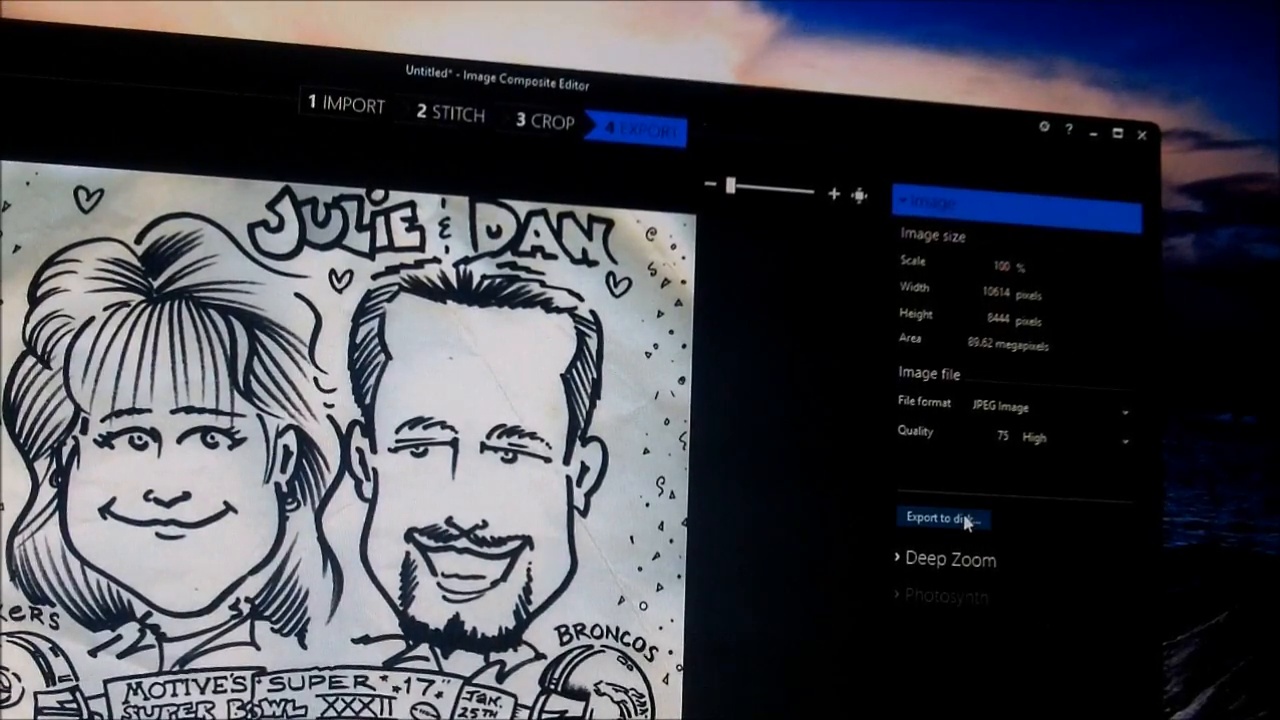
Step: Export the panorama to disk as 0025_stitch in the family pics folder
{"action": "left_click", "coordinate": [940, 518]}
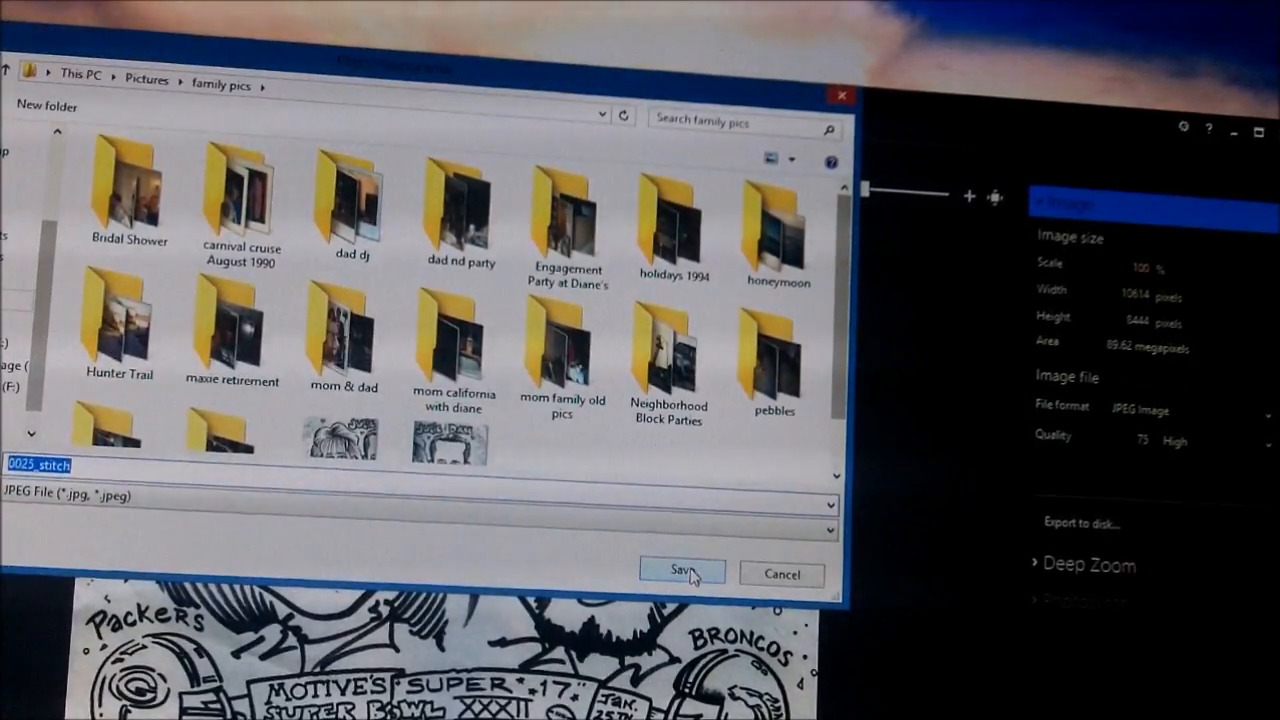
{"action": "left_click", "coordinate": [682, 572]}
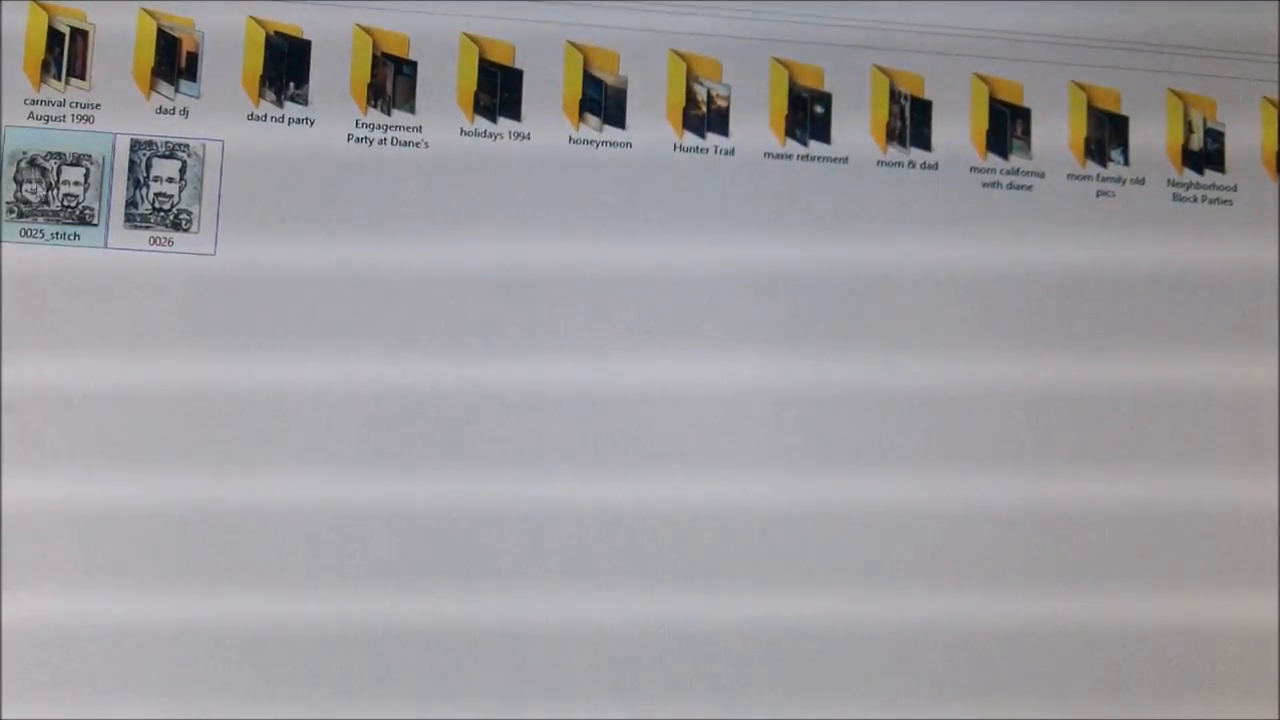
Step: Open the saved 0025_stitch image to view the full stitched caricature
{"action": "double_click", "coordinate": [160, 184]}
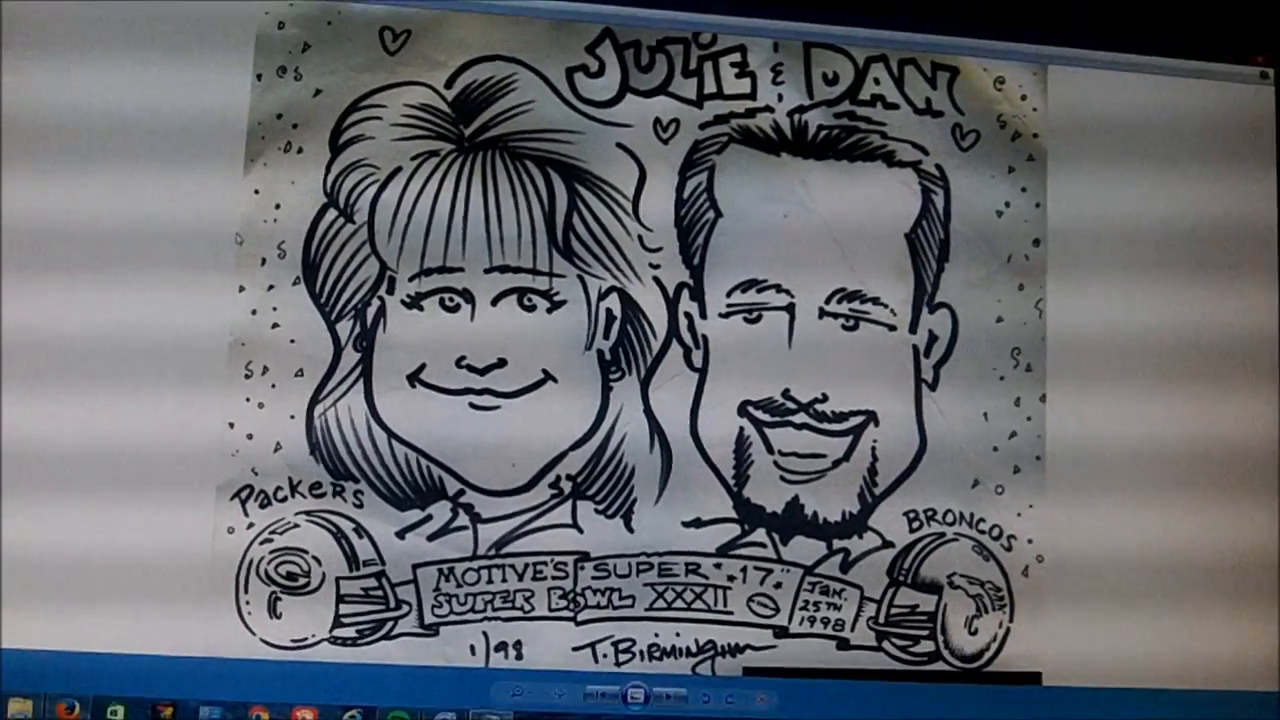